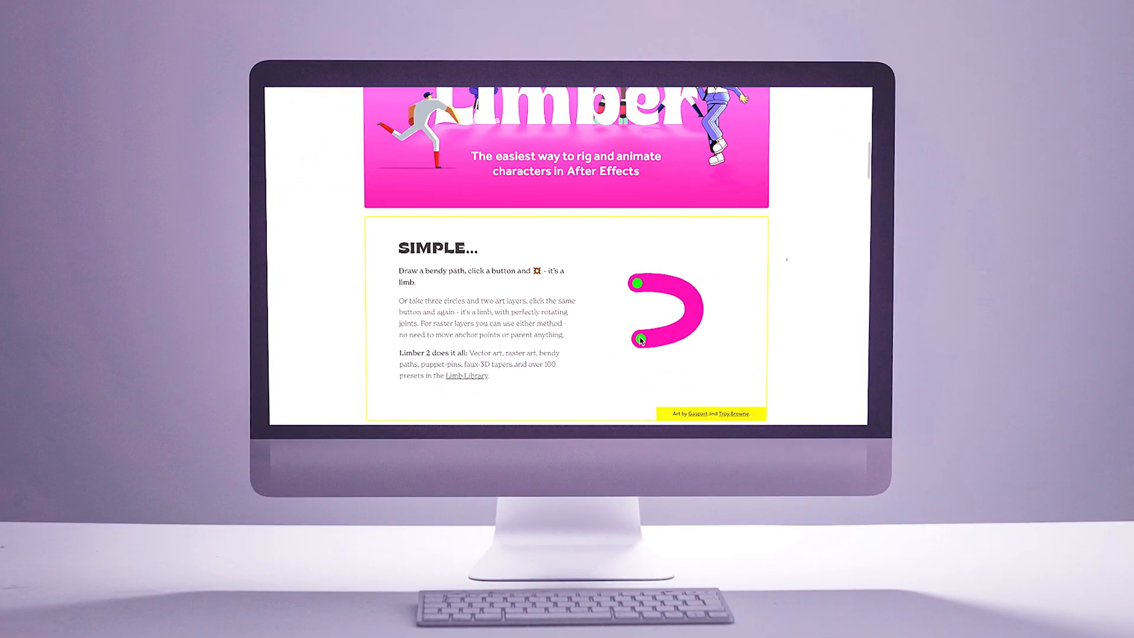
# - Scroll through the Limber 2 feature sections down to the What's New grid
pyautogui.scroll(-3)
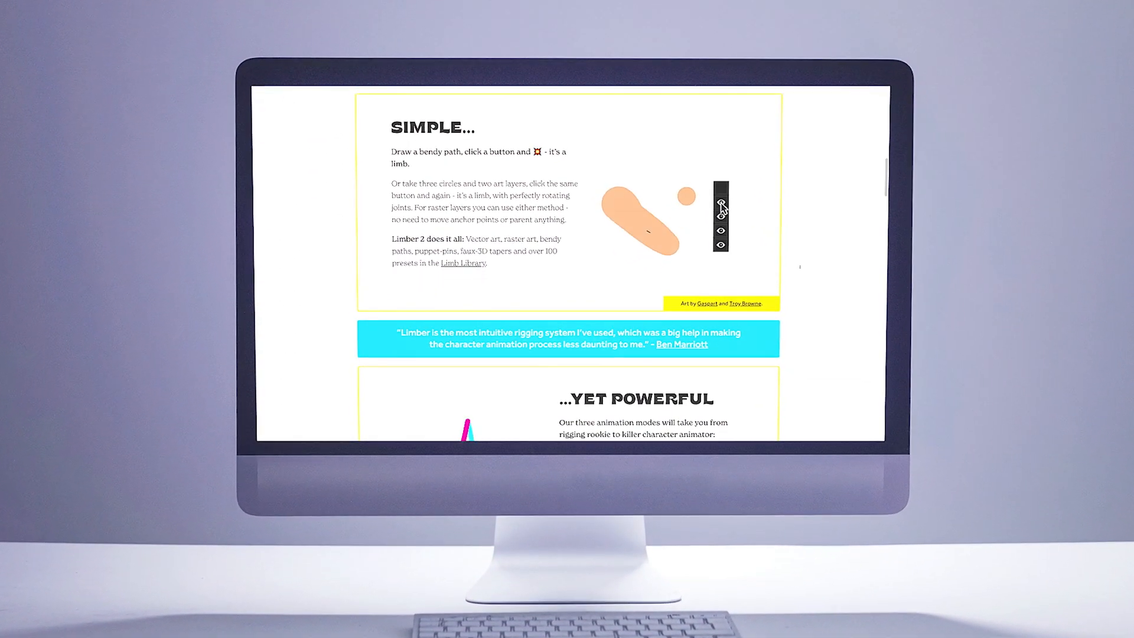
pyautogui.scroll(-3)
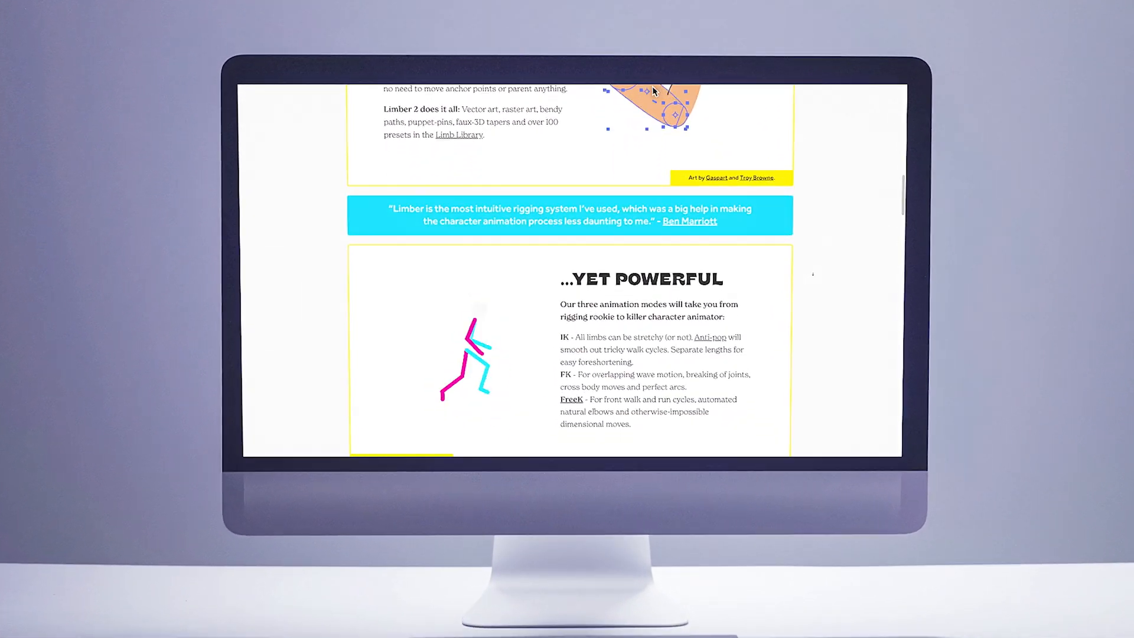
pyautogui.scroll(-3)
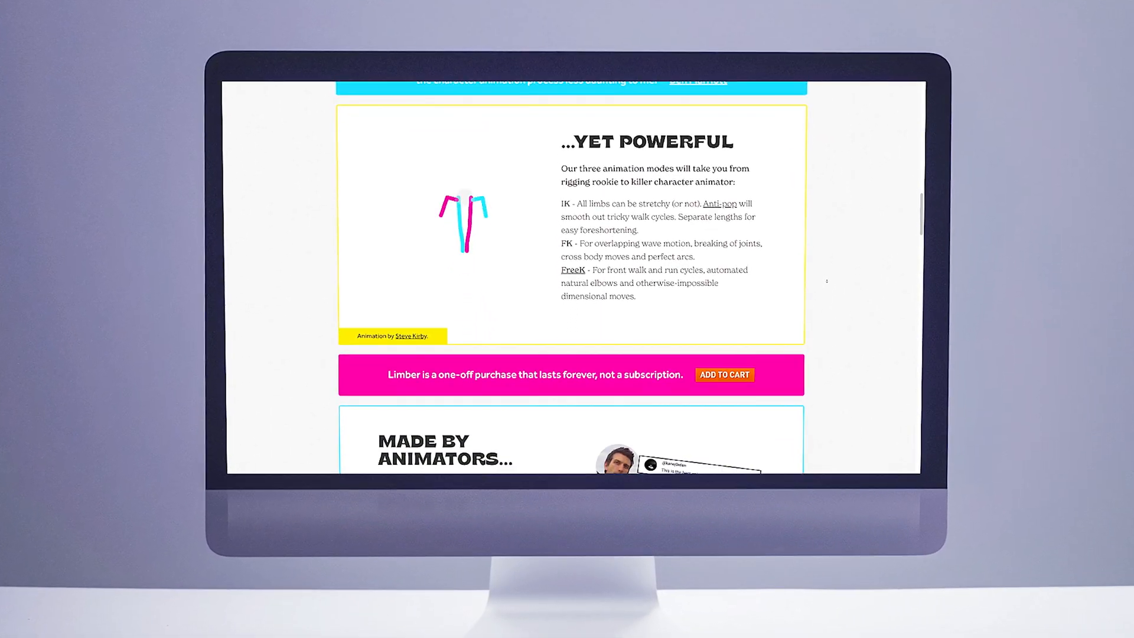
pyautogui.scroll(-3)
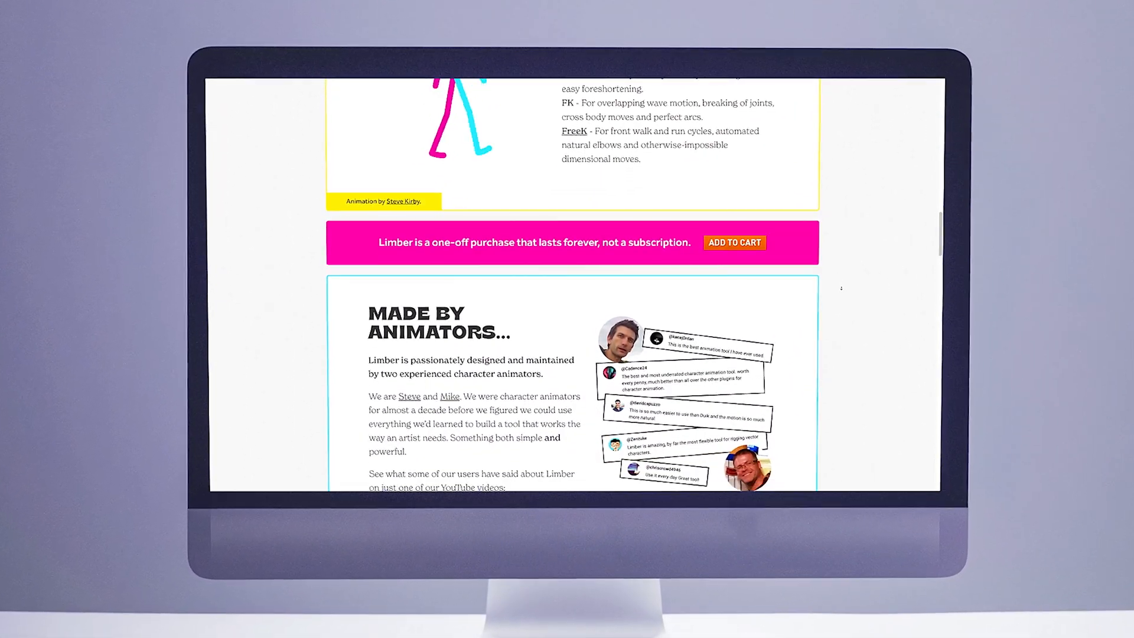
pyautogui.scroll(-3)
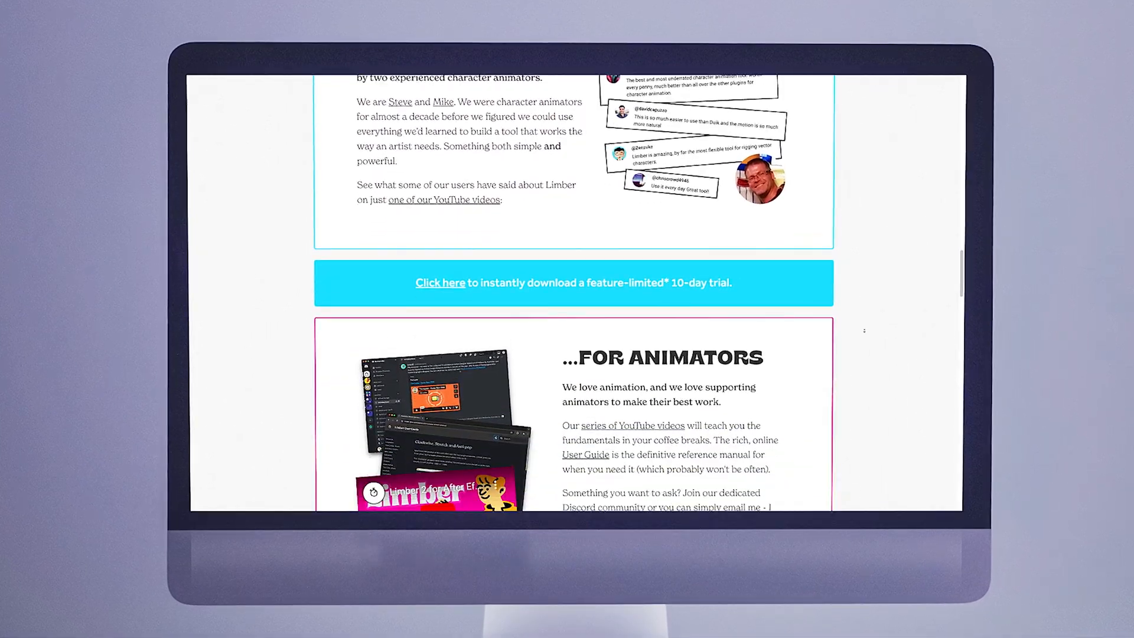
pyautogui.scroll(3)
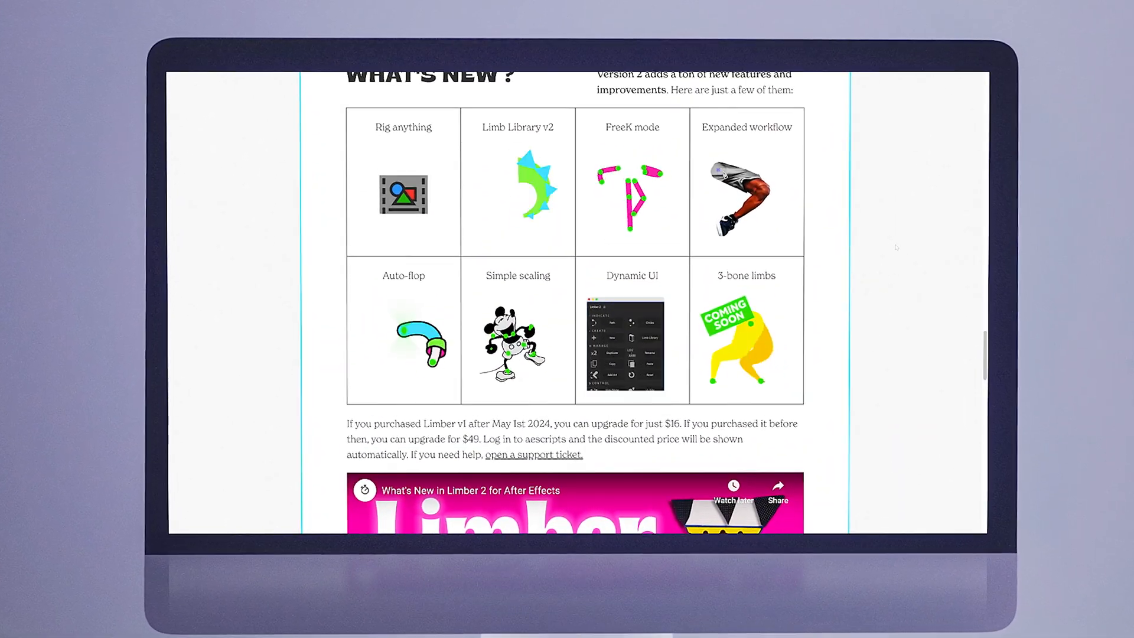
pyautogui.scroll(3)
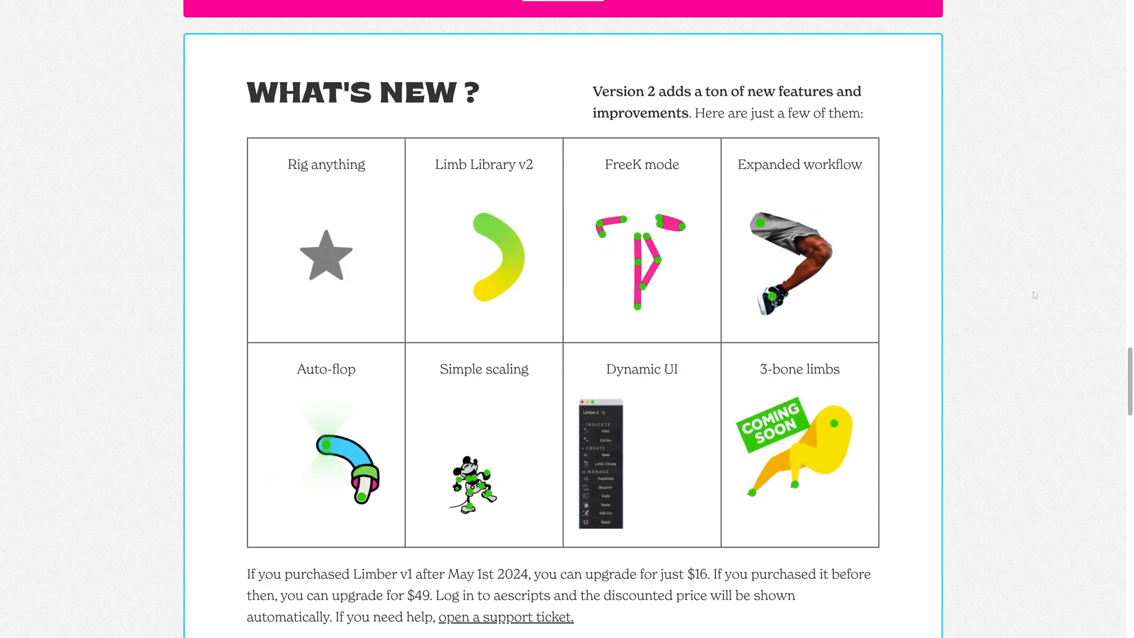
pyautogui.scroll(-3)
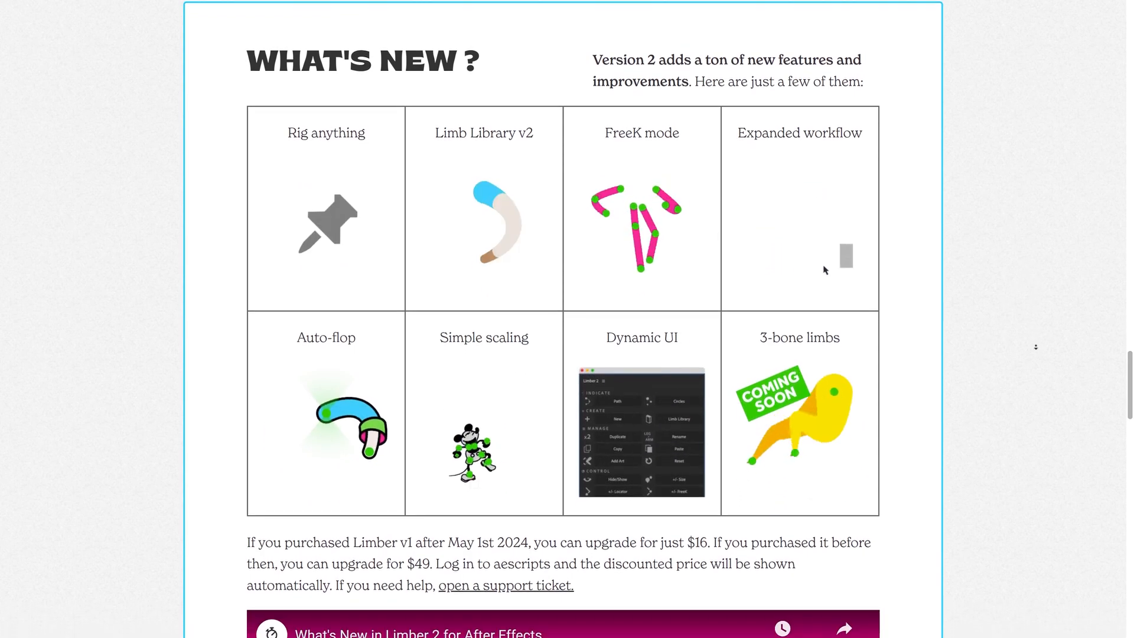
pyautogui.scroll(3)
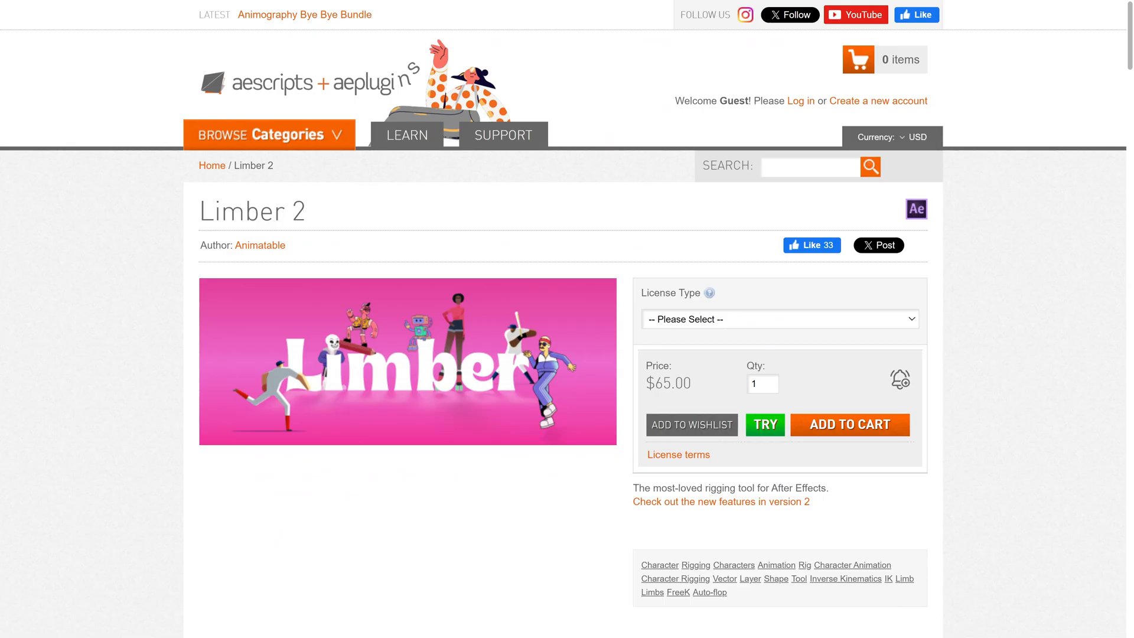
pyautogui.moveTo(767, 331)
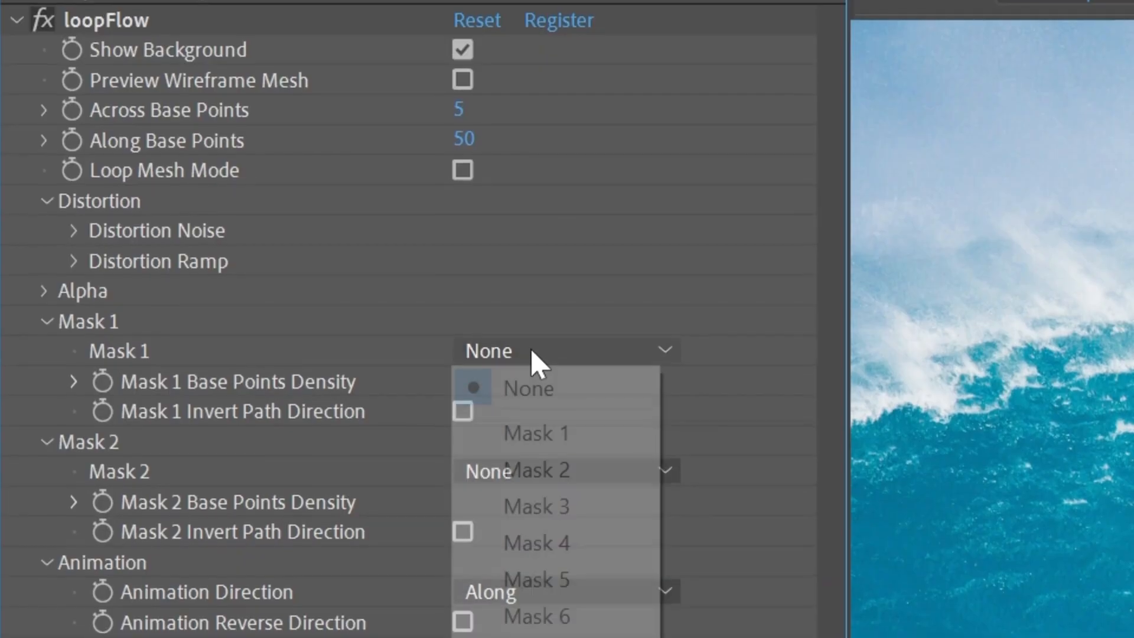
# - Choose a mask from the loopFlow Mask 1 dropdown
pyautogui.click(535, 433)
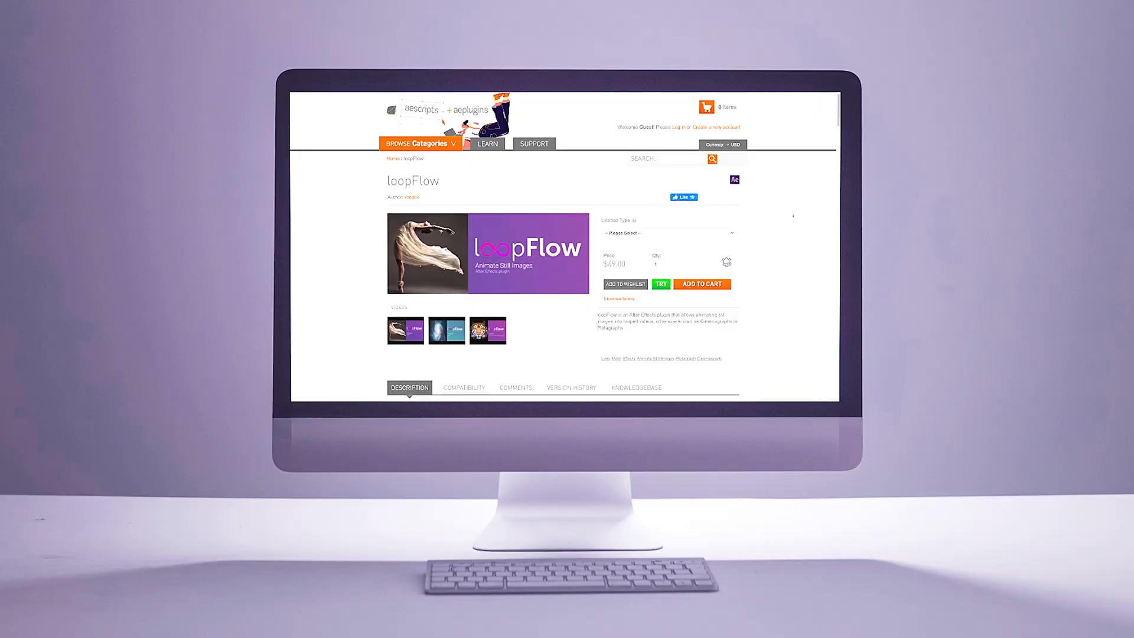
# - Scroll through the loopFlow listing and on to the $14.99 MaskShapeConverter page
pyautogui.scroll(-3)
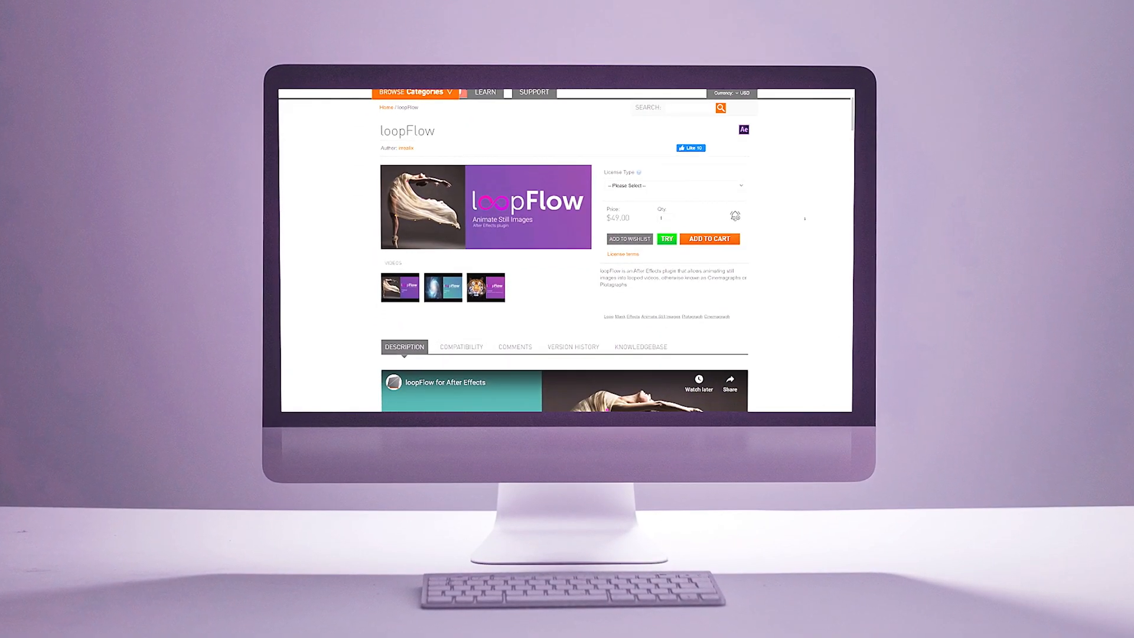
pyautogui.scroll(-3)
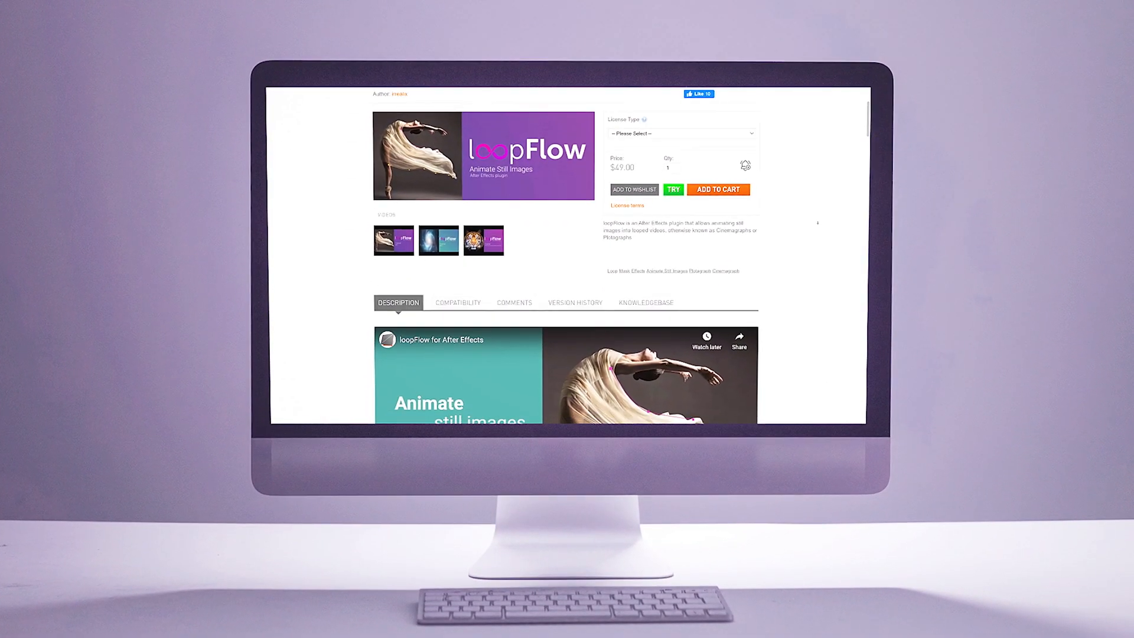
pyautogui.scroll(-3)
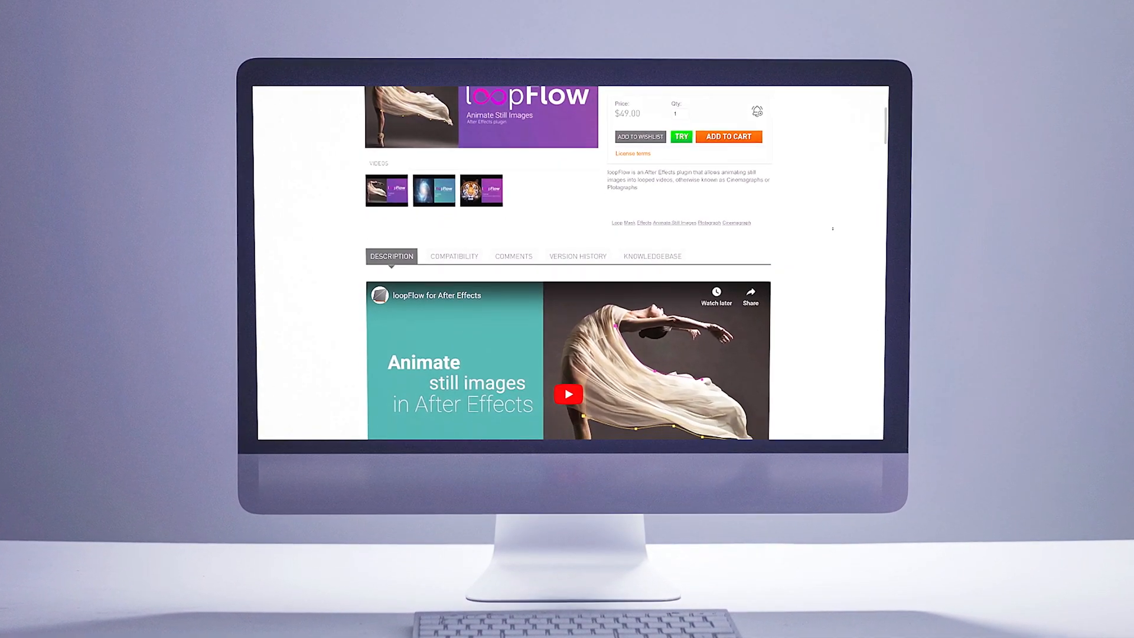
pyautogui.scroll(-3)
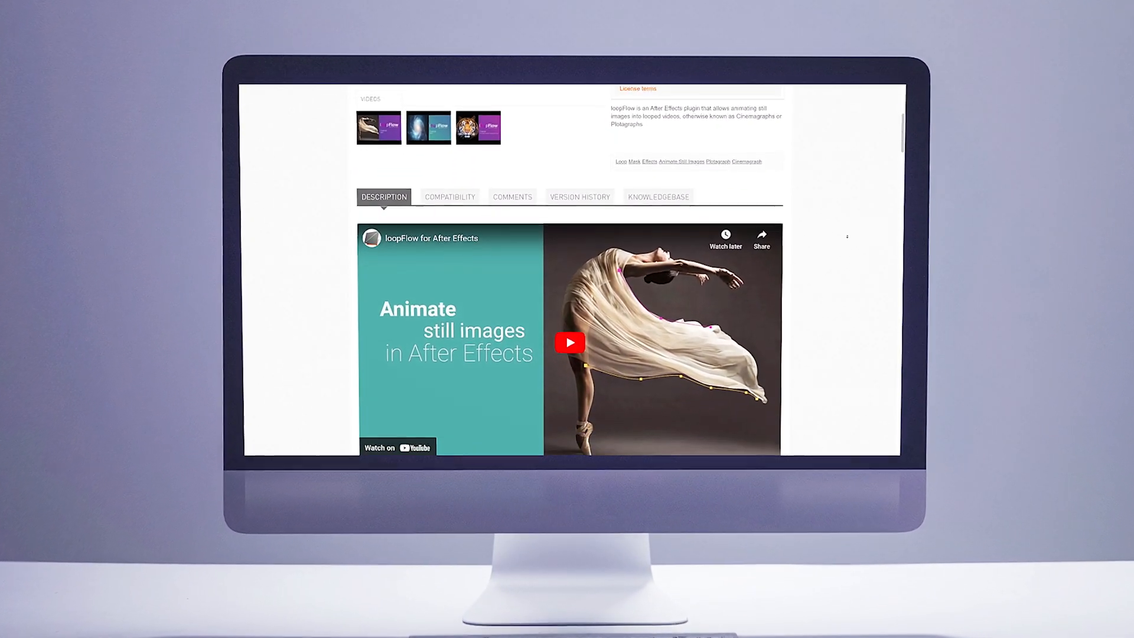
pyautogui.scroll(-3)
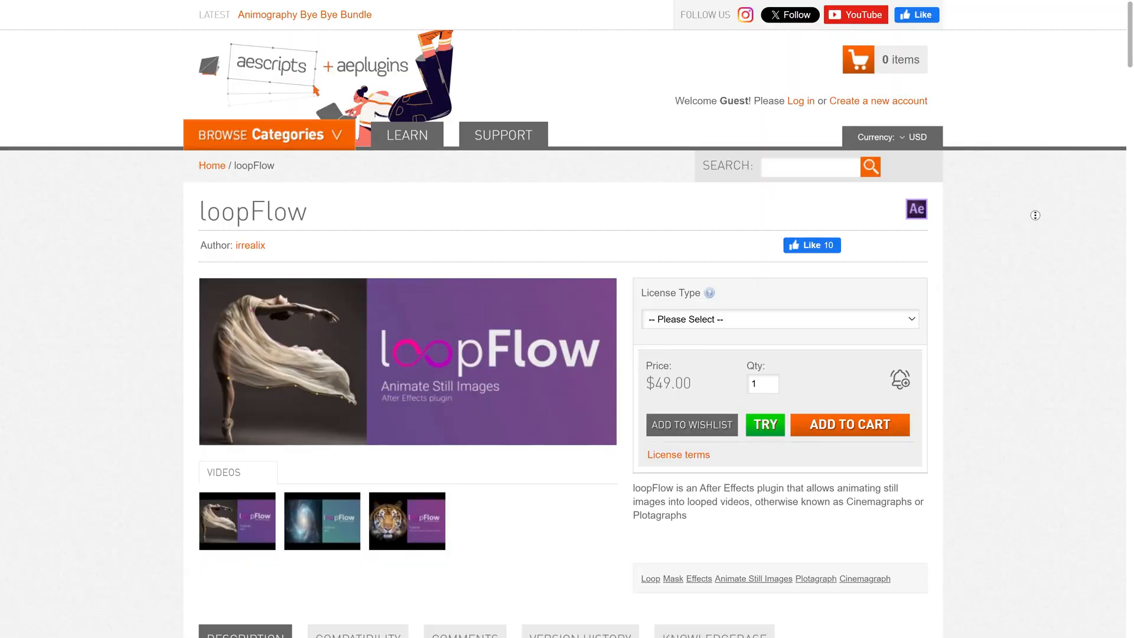
pyautogui.scroll(-3)
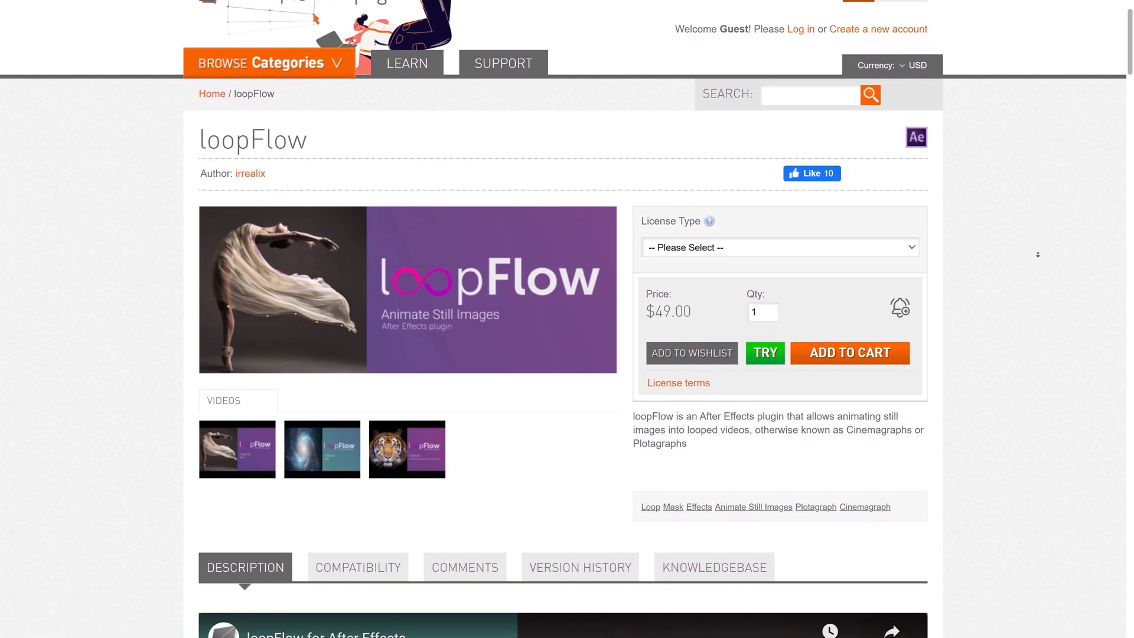
pyautogui.scroll(-3)
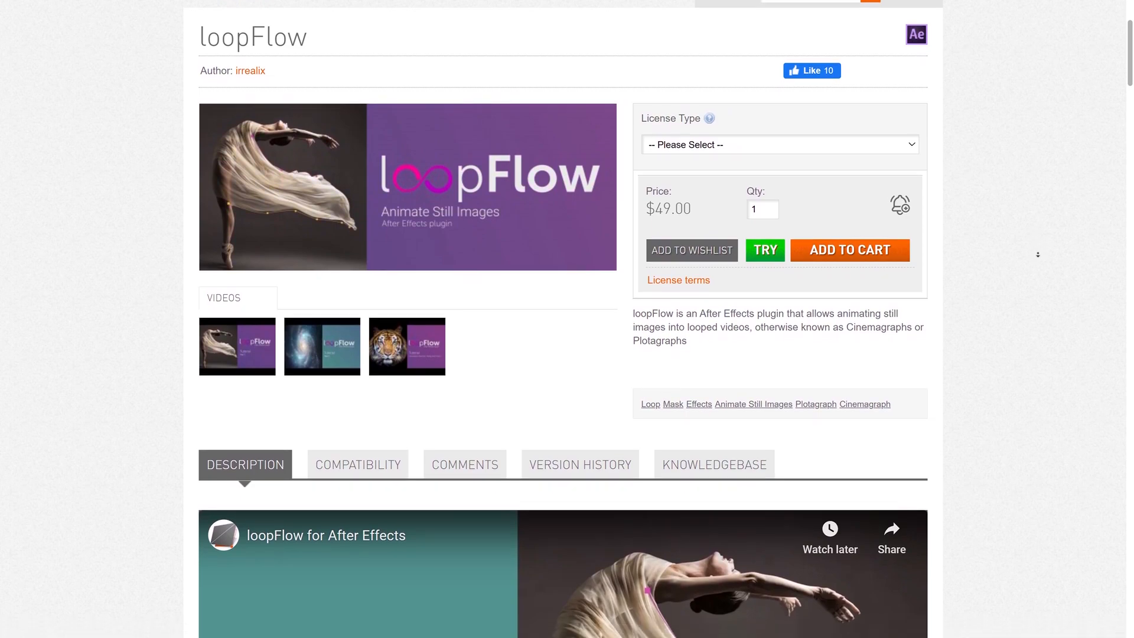
pyautogui.scroll(-3)
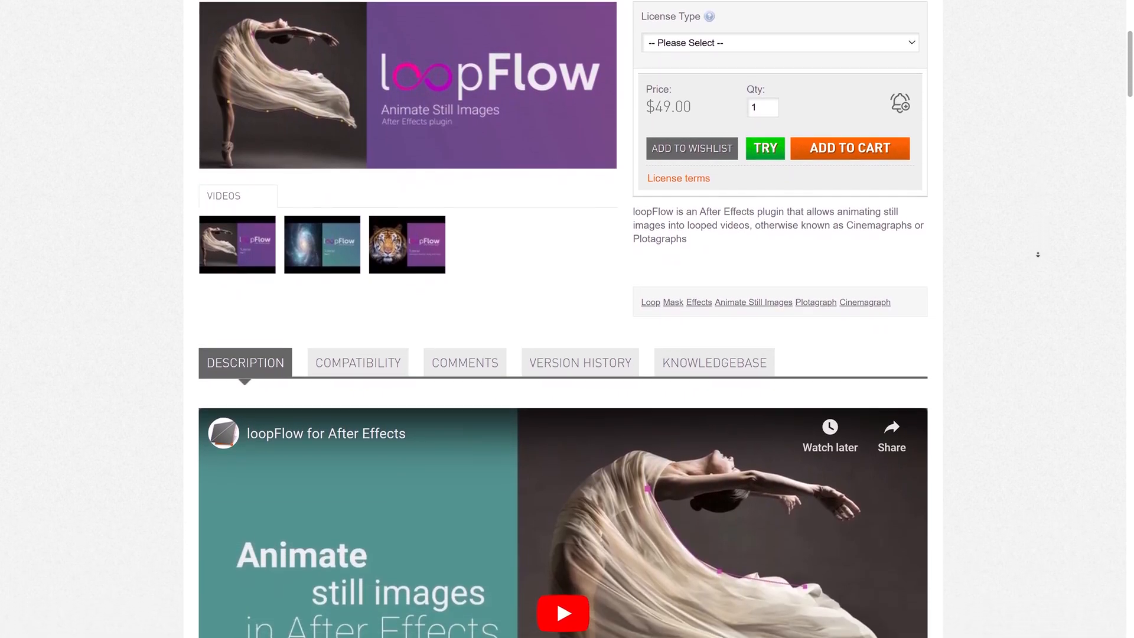
pyautogui.scroll(-3)
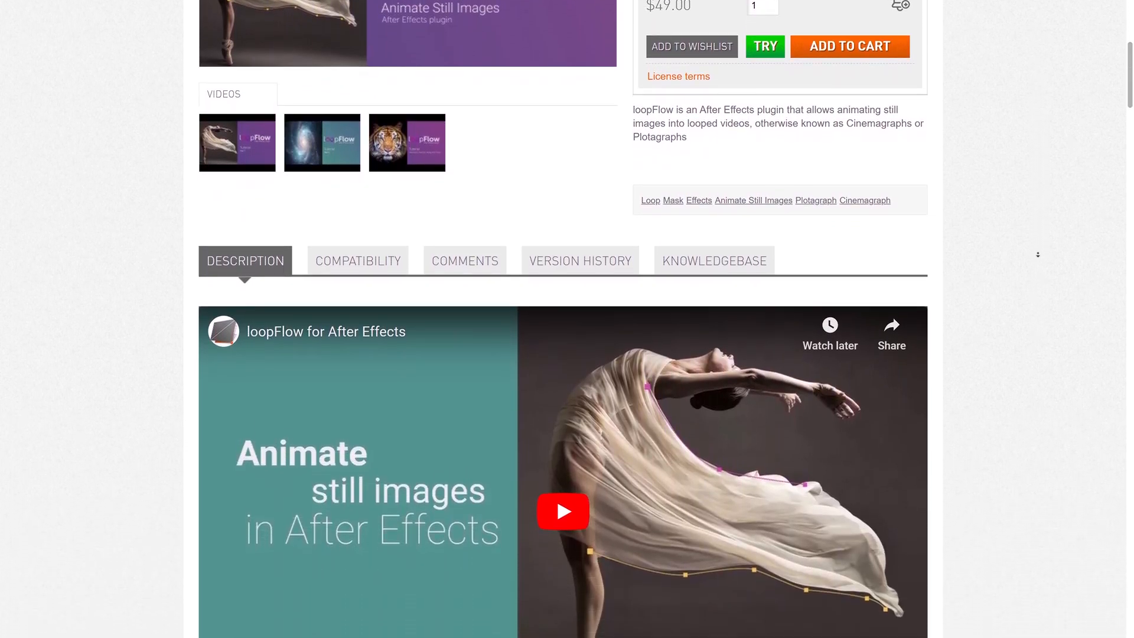
pyautogui.scroll(-3)
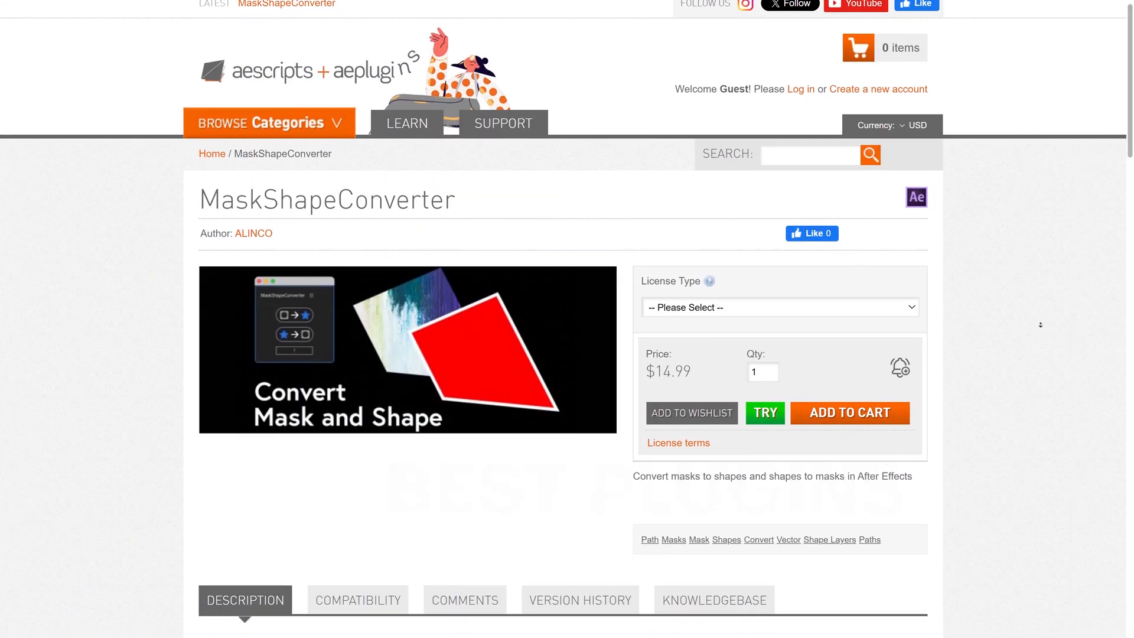
pyautogui.scroll(-3)
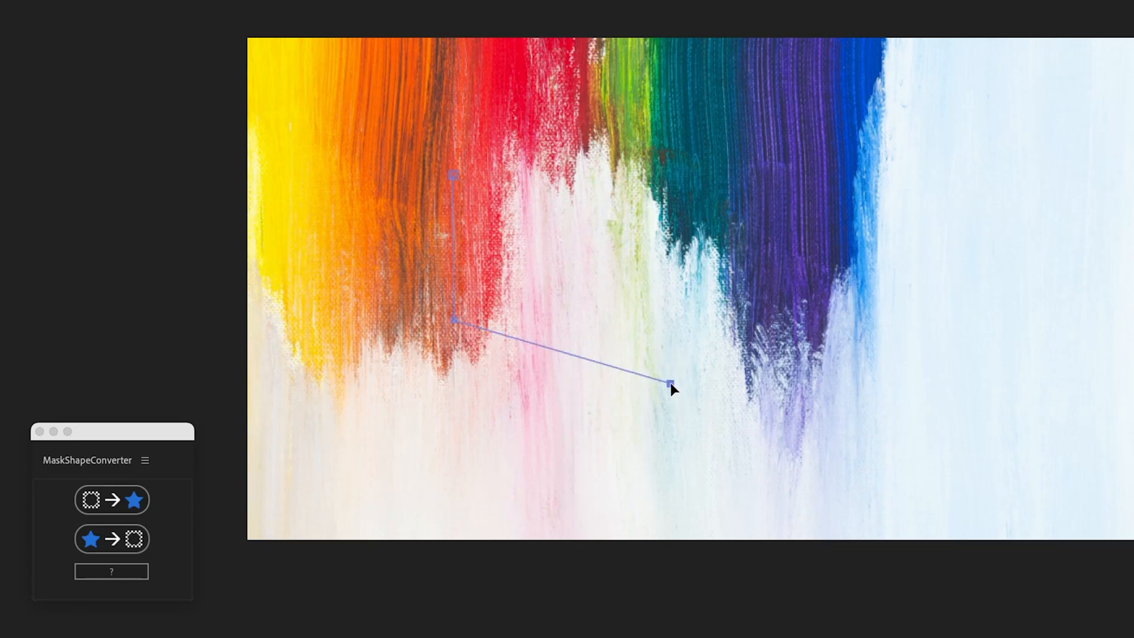
# - Convert the tilted rectangle into a mask, then draw a four-sided mask and convert it to a shape
pyautogui.click(111, 500)
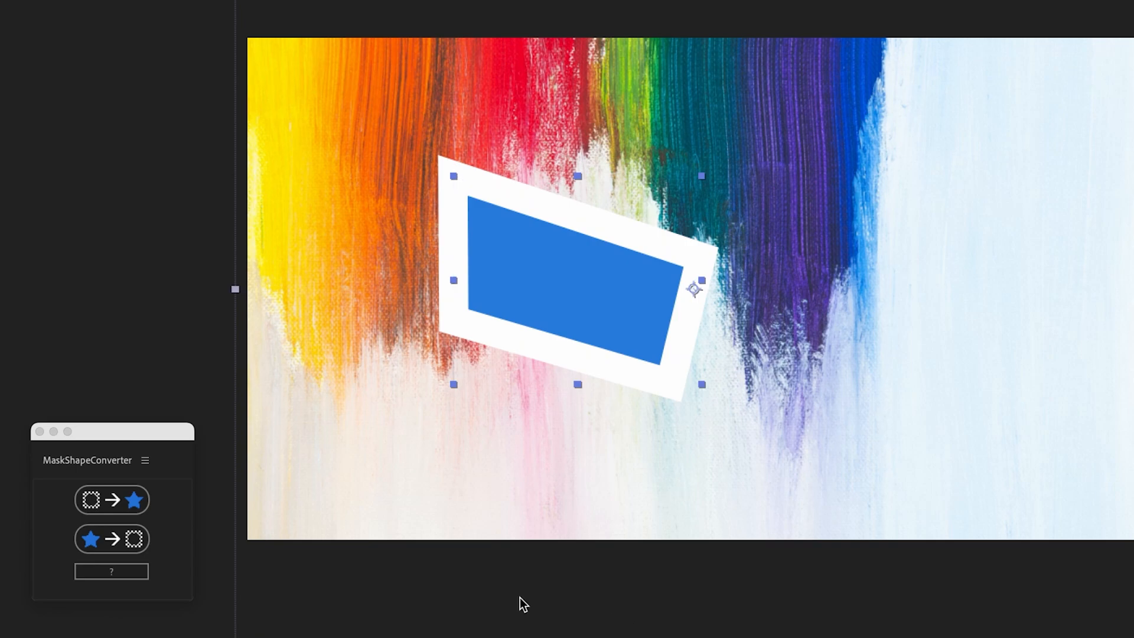
pyautogui.click(111, 539)
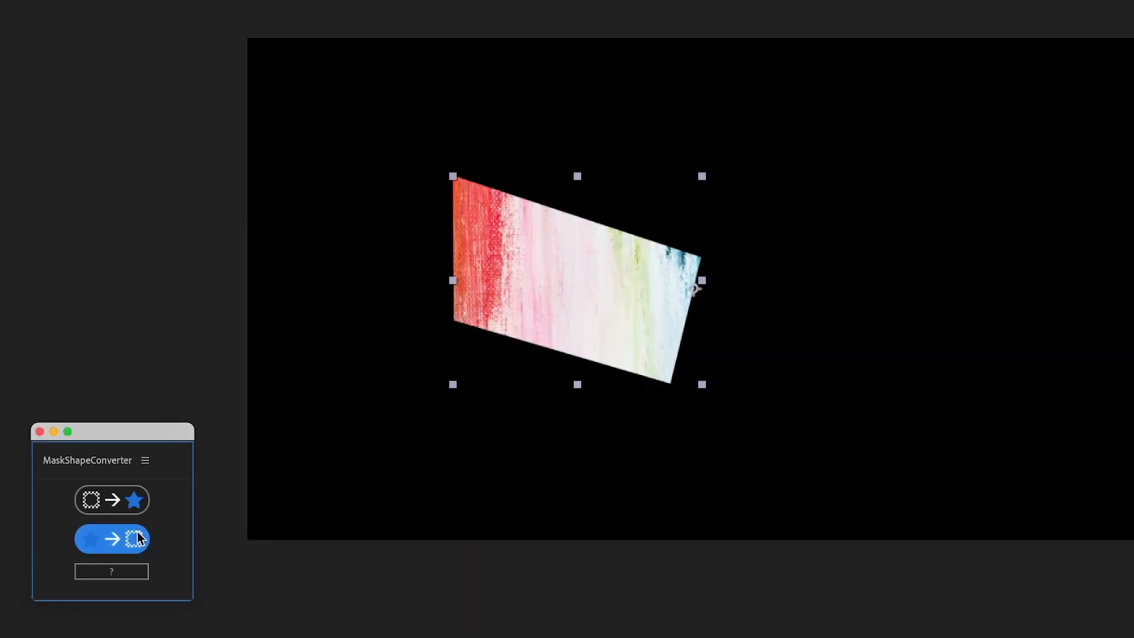
pyautogui.click(112, 538)
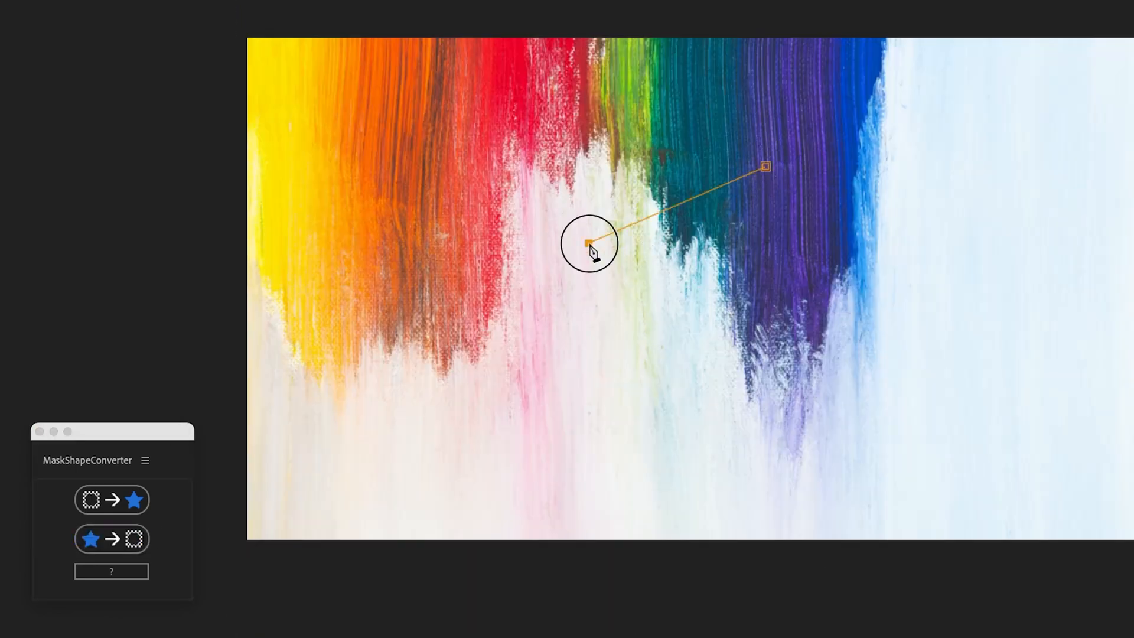
pyautogui.click(766, 170)
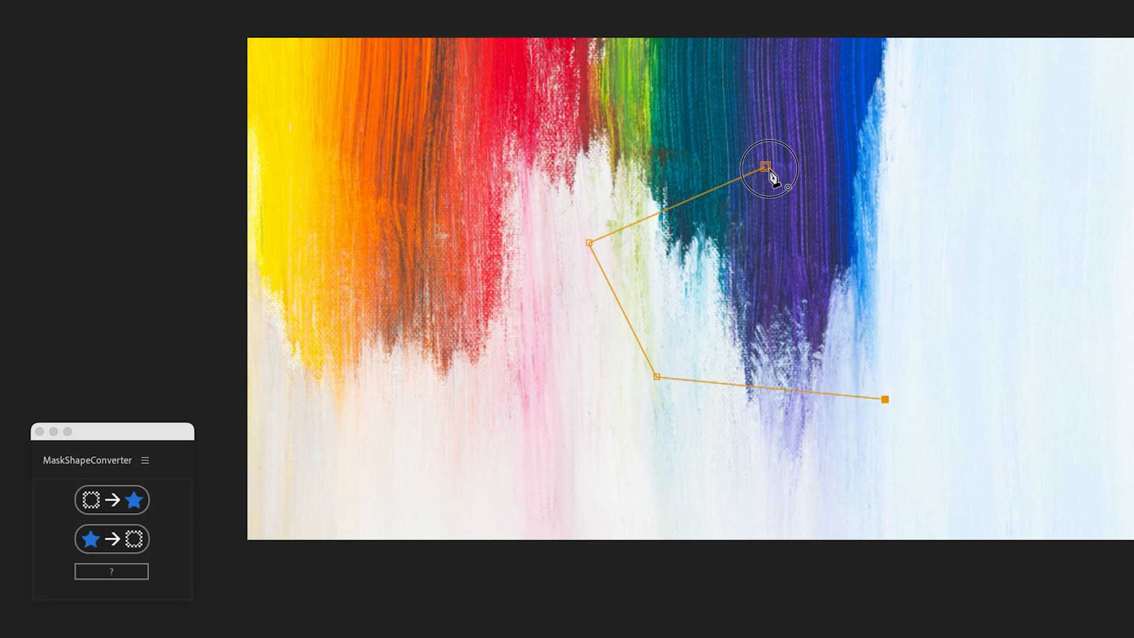
pyautogui.click(111, 500)
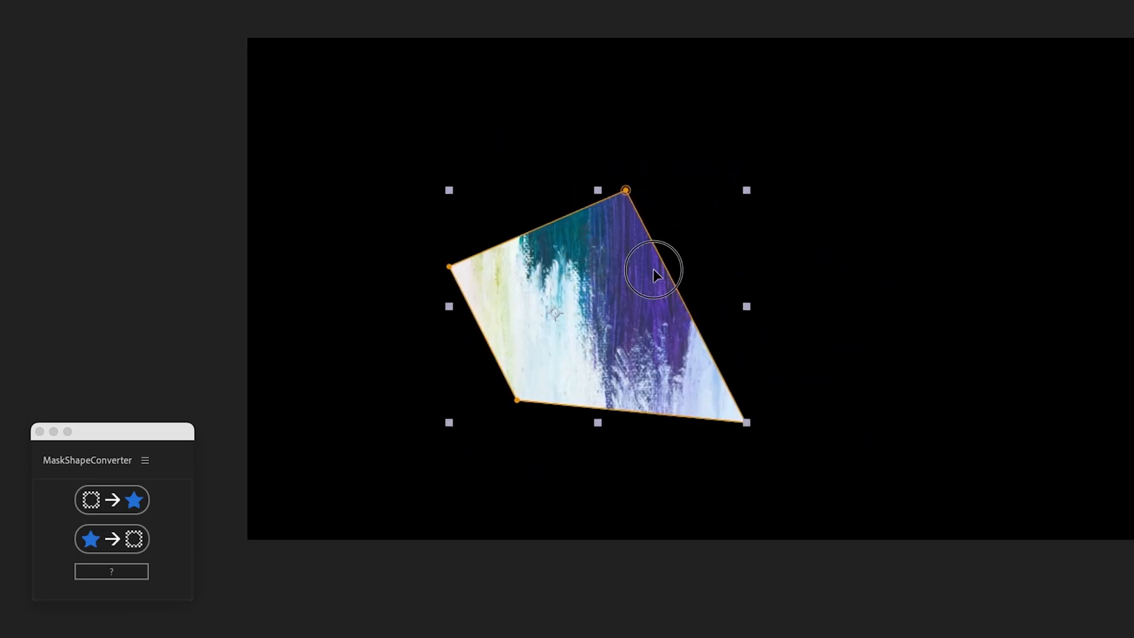
pyautogui.click(112, 499)
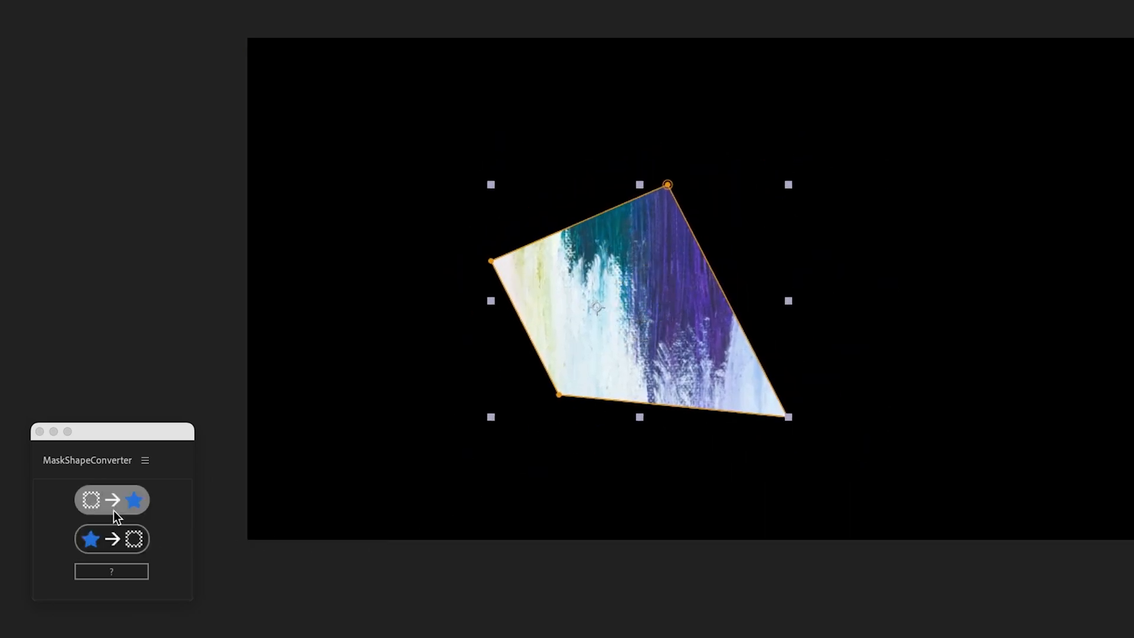
pyautogui.click(112, 500)
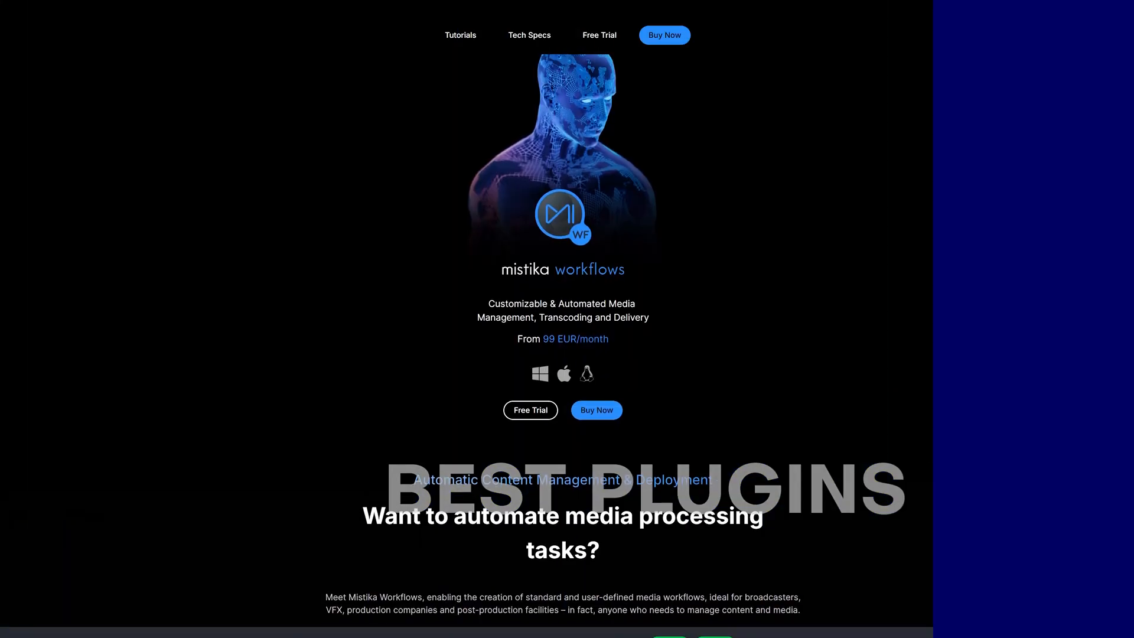
# - Scroll to the Advanced Media Transcoding and Metadata & Proxy Generation feature cards
pyautogui.scroll(-3)
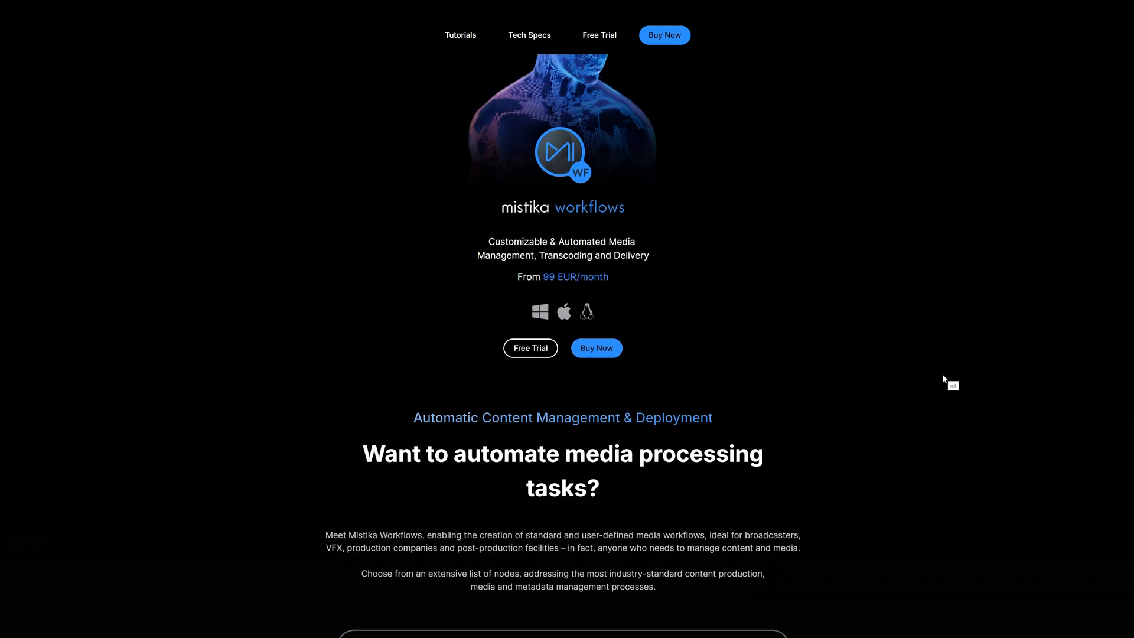
pyautogui.scroll(3)
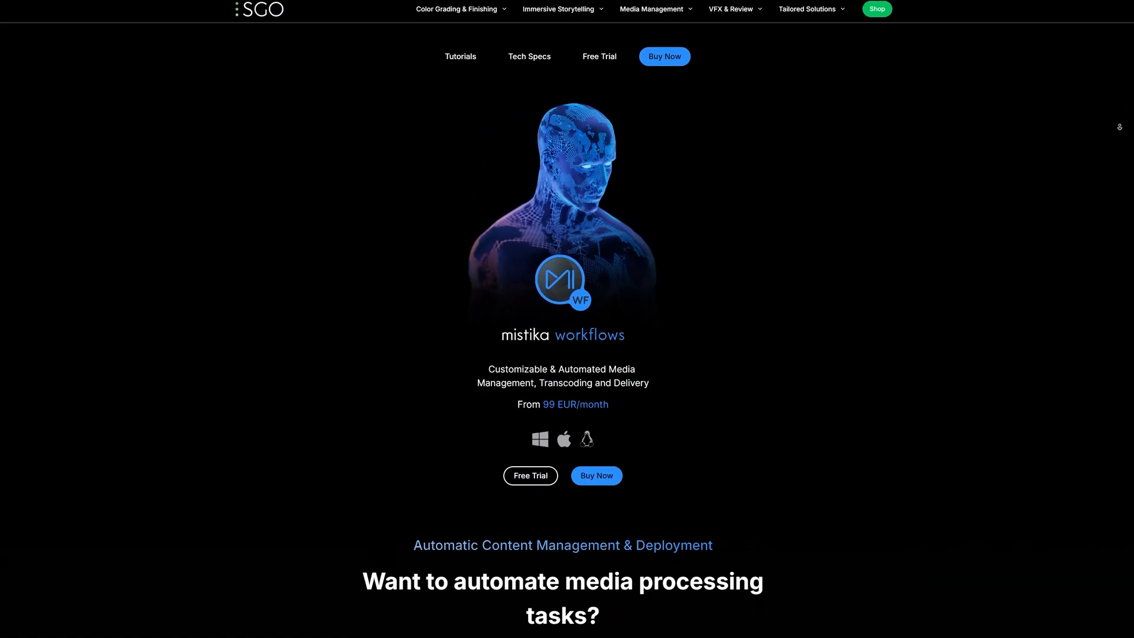
pyautogui.scroll(-3)
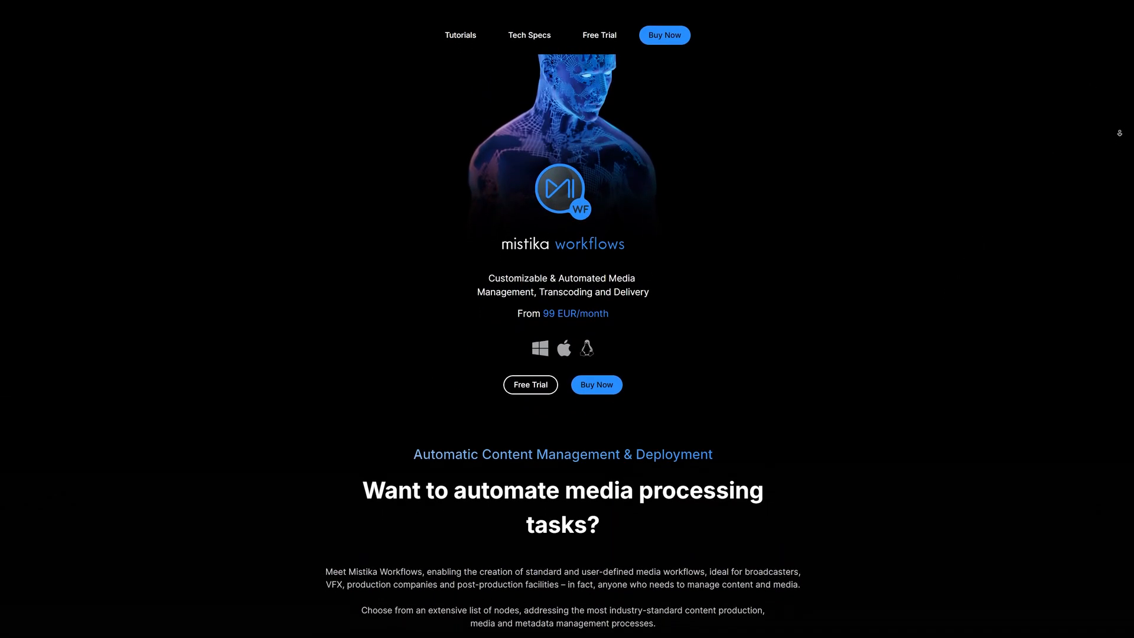
pyautogui.scroll(-3)
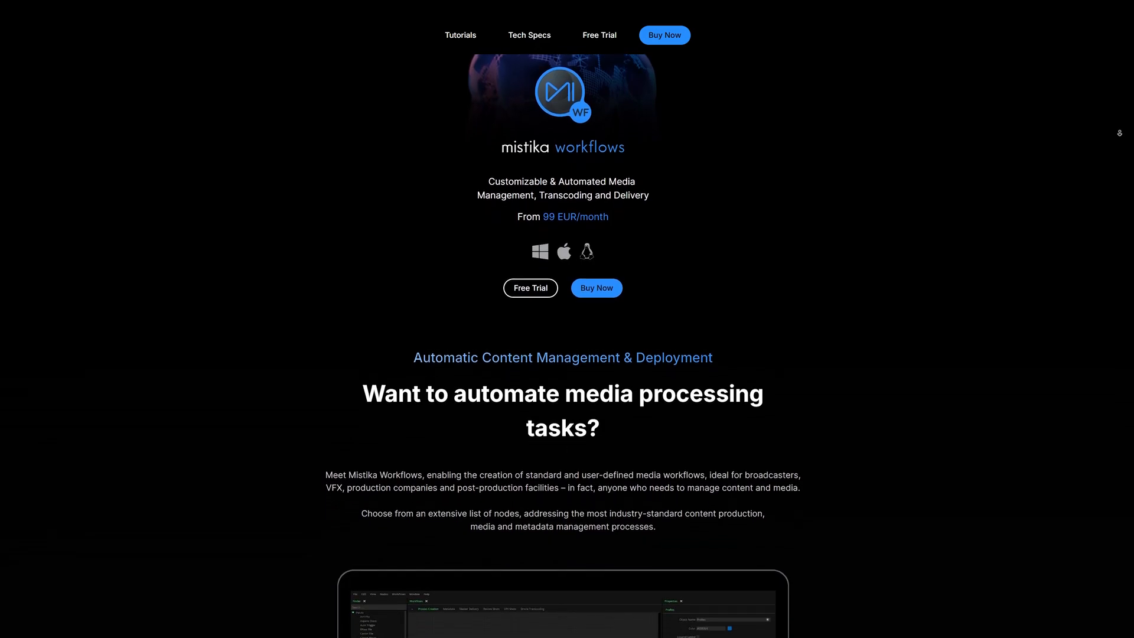
pyautogui.scroll(-3)
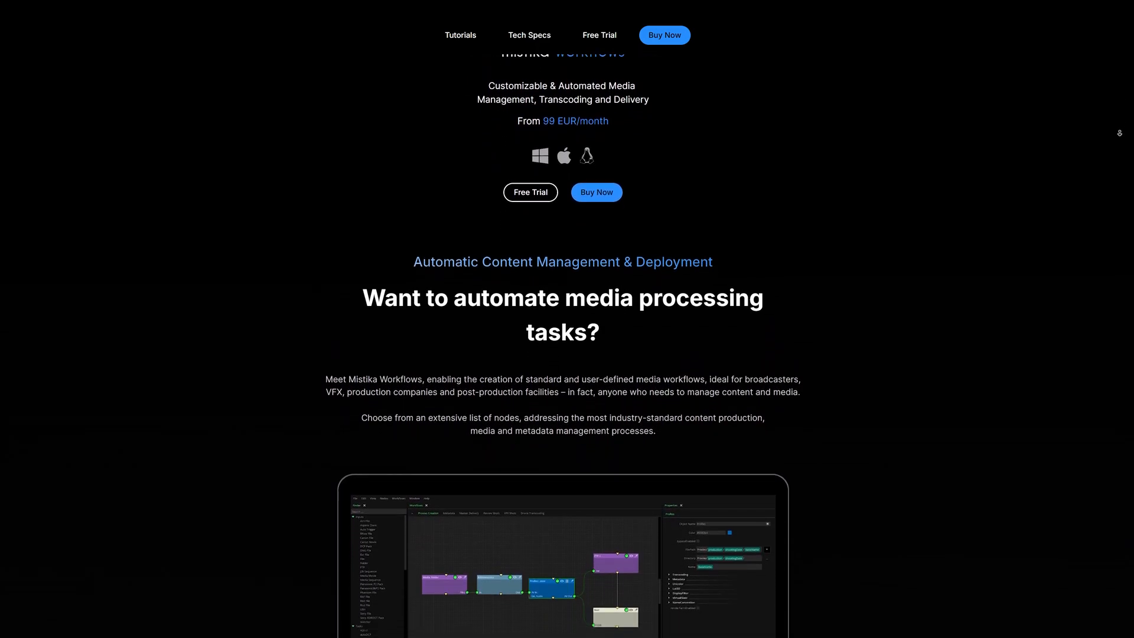
pyautogui.scroll(-3)
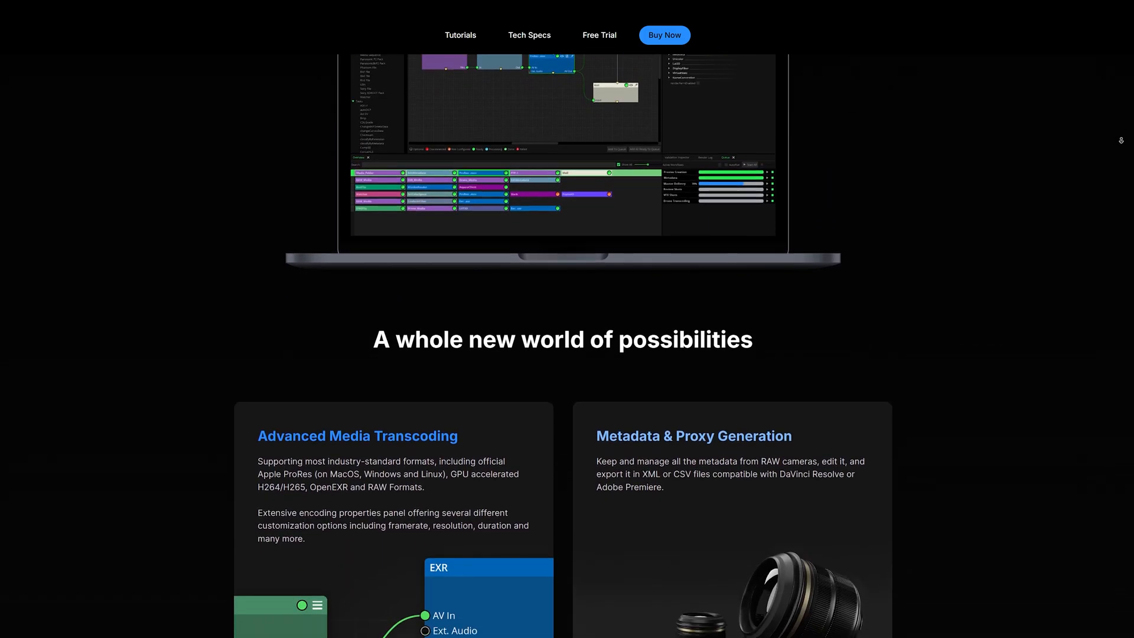
pyautogui.scroll(-3)
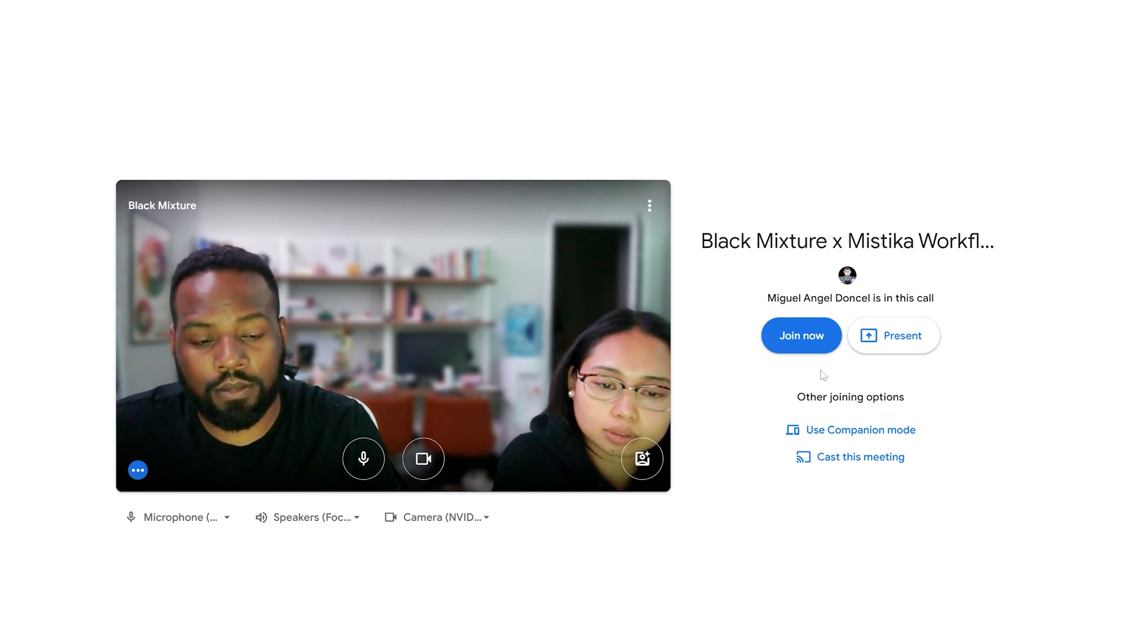
# - Join the Black Mixture x Mistika Workflows Meet call with 'Join now'
pyautogui.click(801, 335)
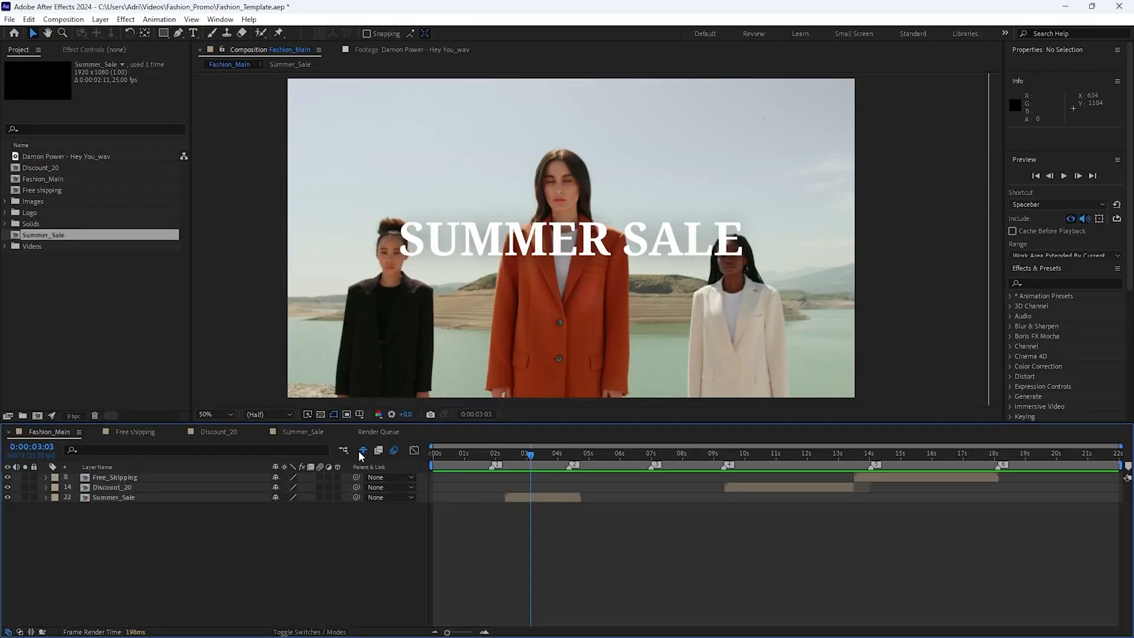
# - Switch to the Free shipping composition showing 'Free shipping for orders over €50'
pyautogui.click(134, 431)
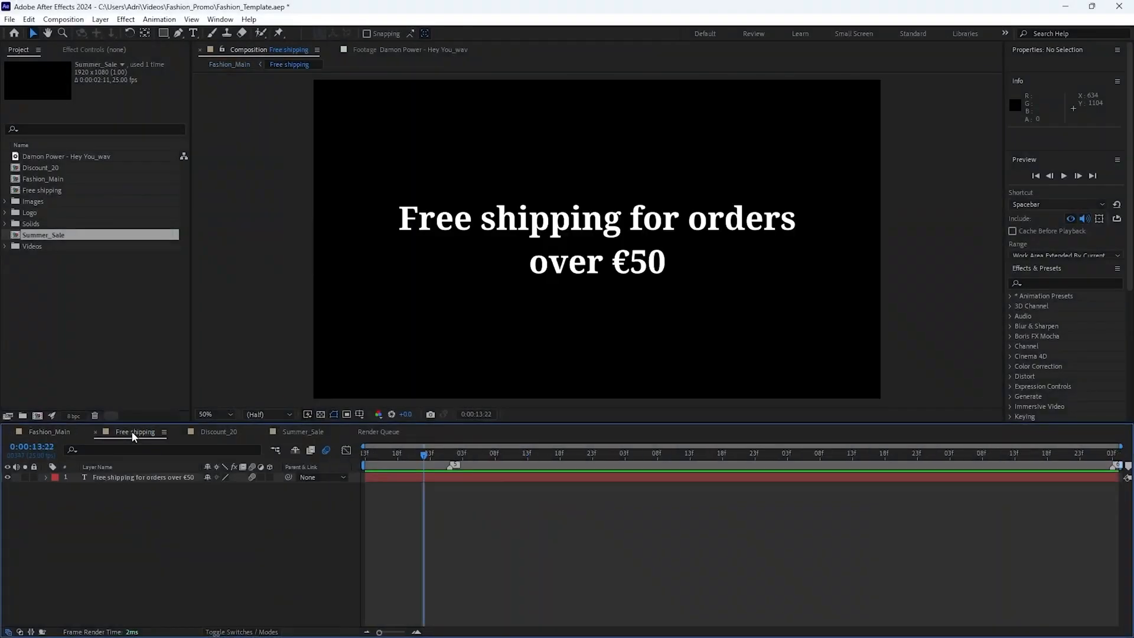
pyautogui.click(50, 431)
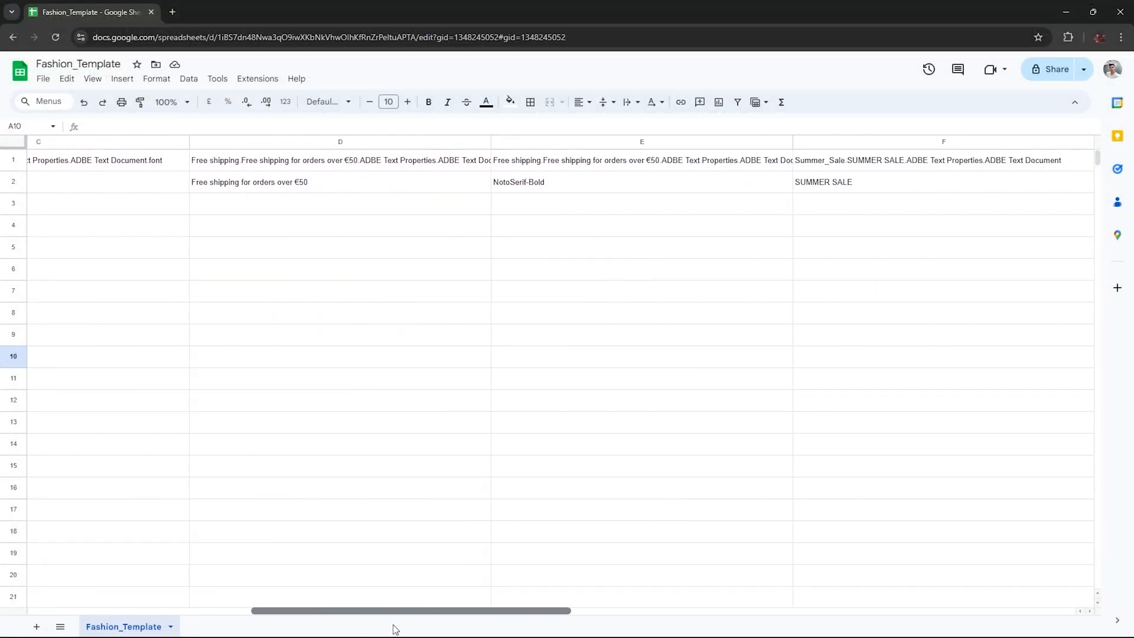
# - Scroll left across the Fashion_Template sheet's text value columns
pyautogui.hscroll(-3)
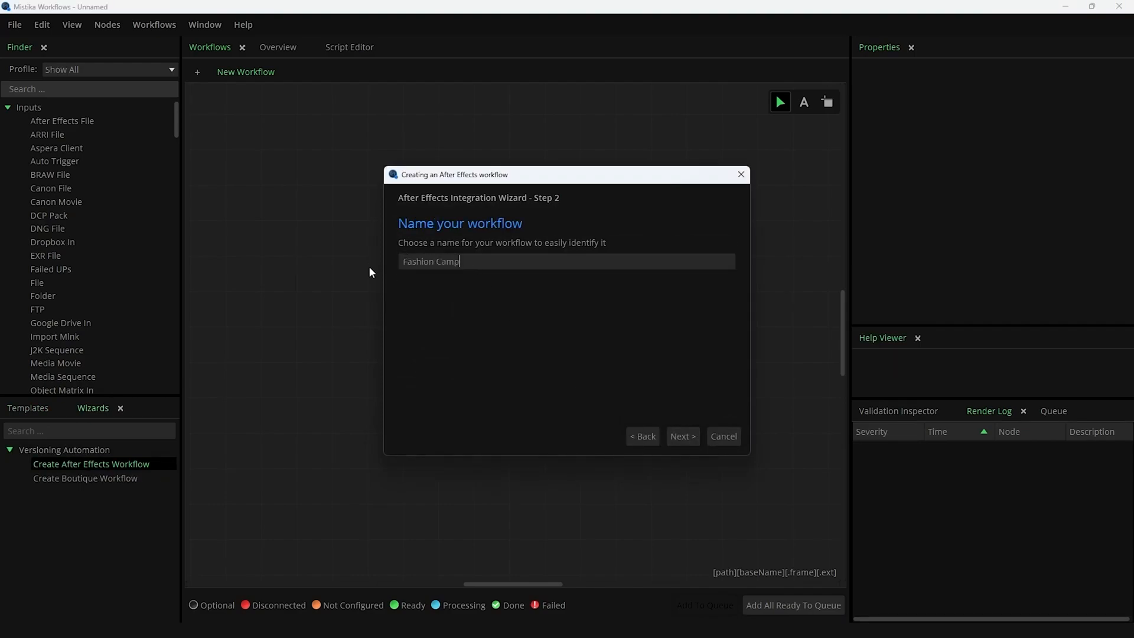
# - Finish the Fashion Campaign wizard with Fashion_Template.aep, then expand the ElevenLabs node's Advanced settings
pyautogui.click(681, 436)
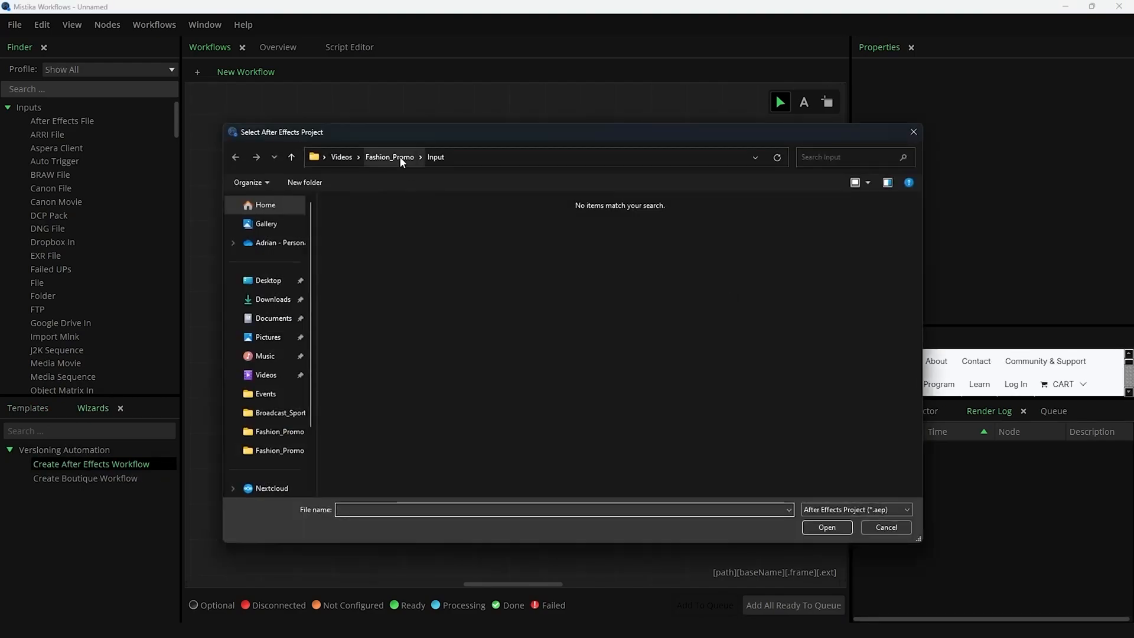
pyautogui.click(826, 528)
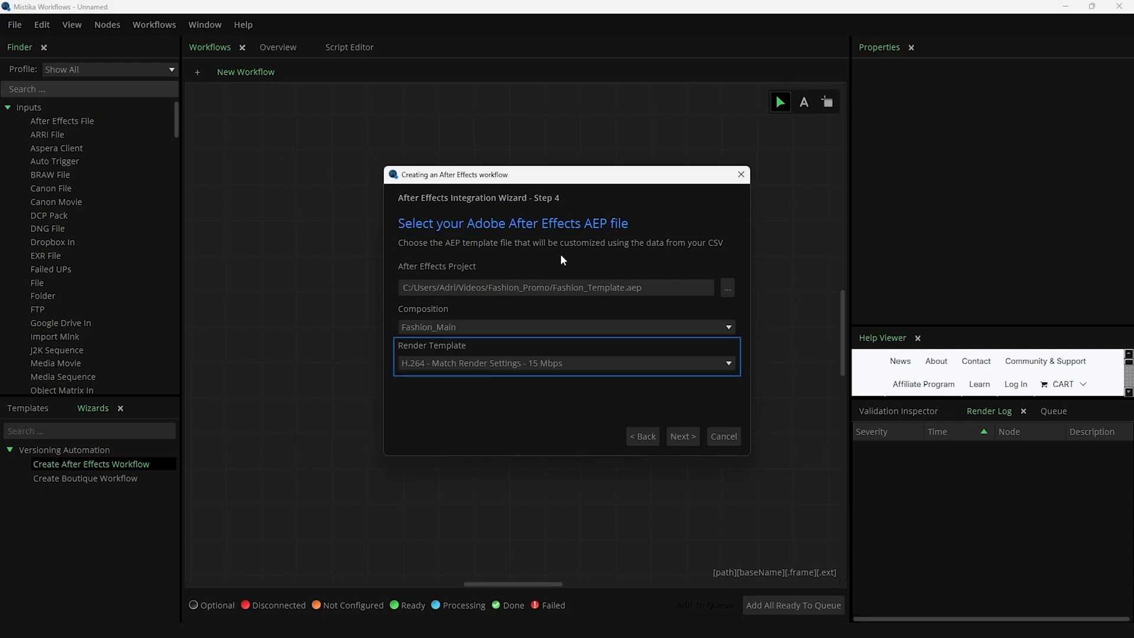
pyautogui.click(681, 436)
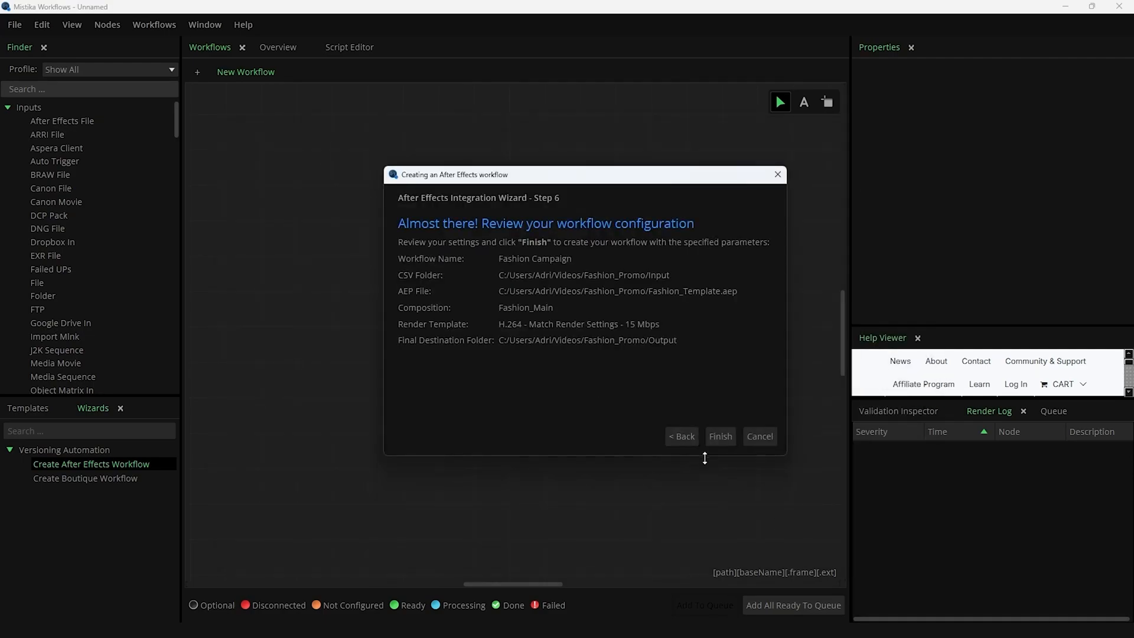
pyautogui.click(719, 436)
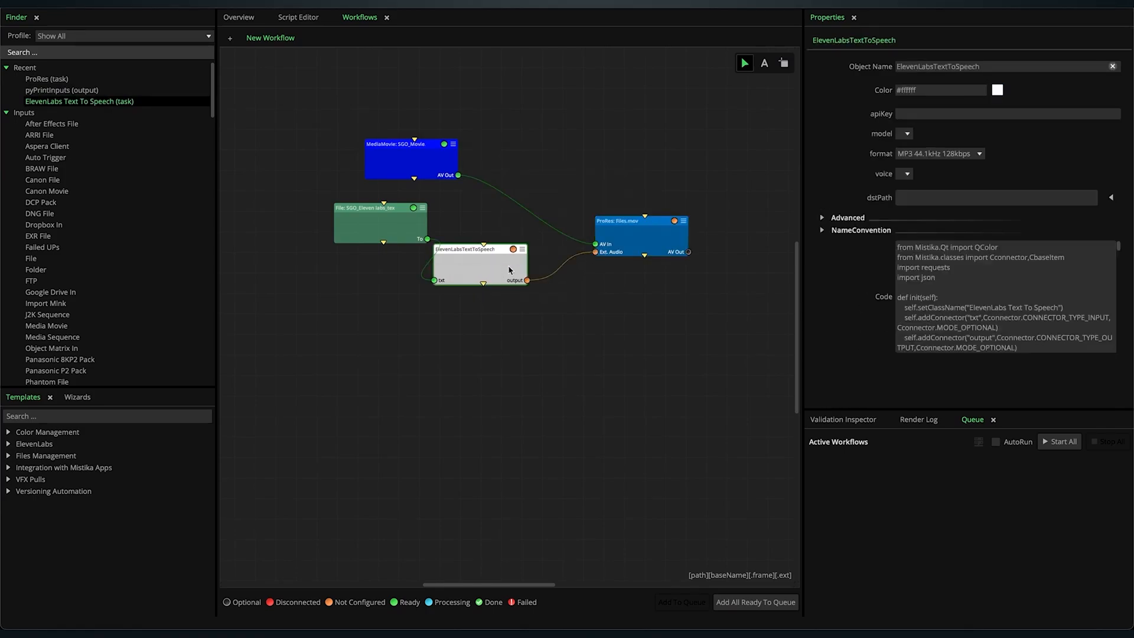
pyautogui.click(821, 217)
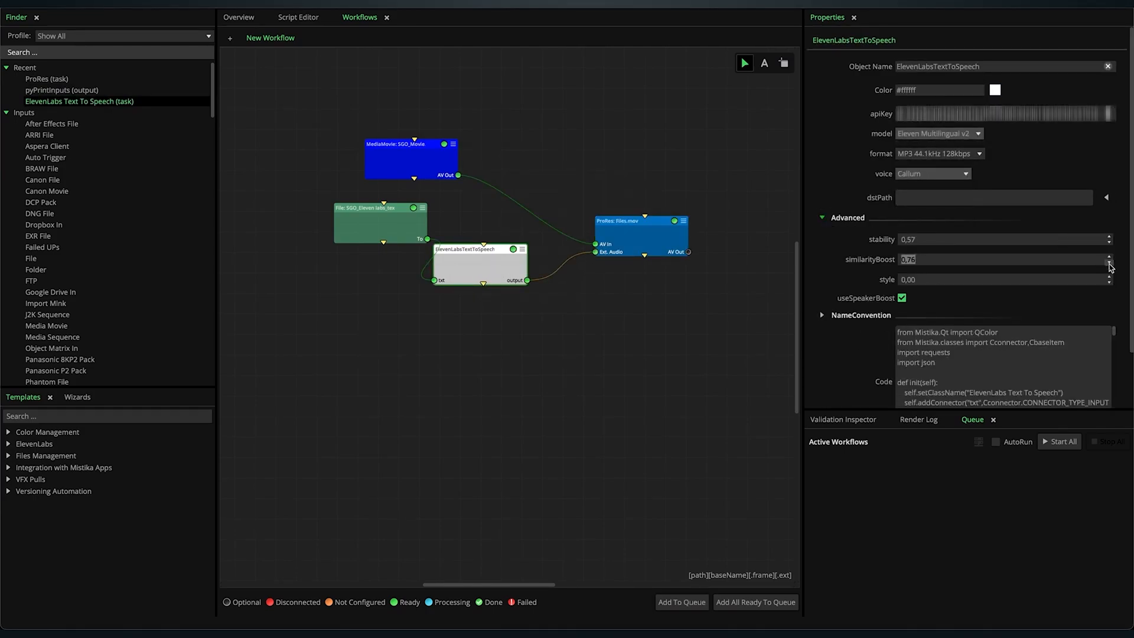